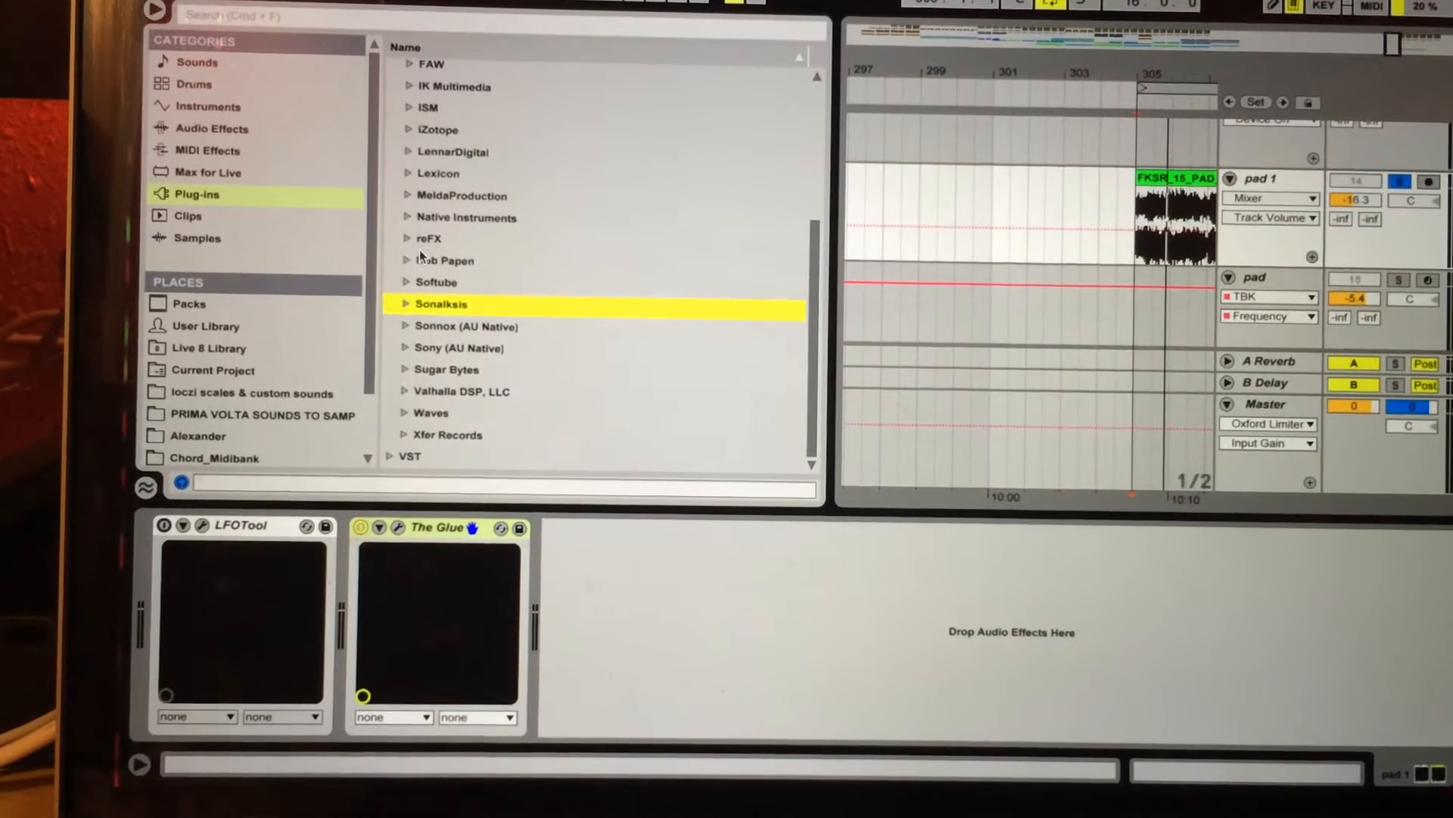
Expand the Sonalksis folder in the Plug-ins browser and reveal its TBK entries.
left_click(406, 302)
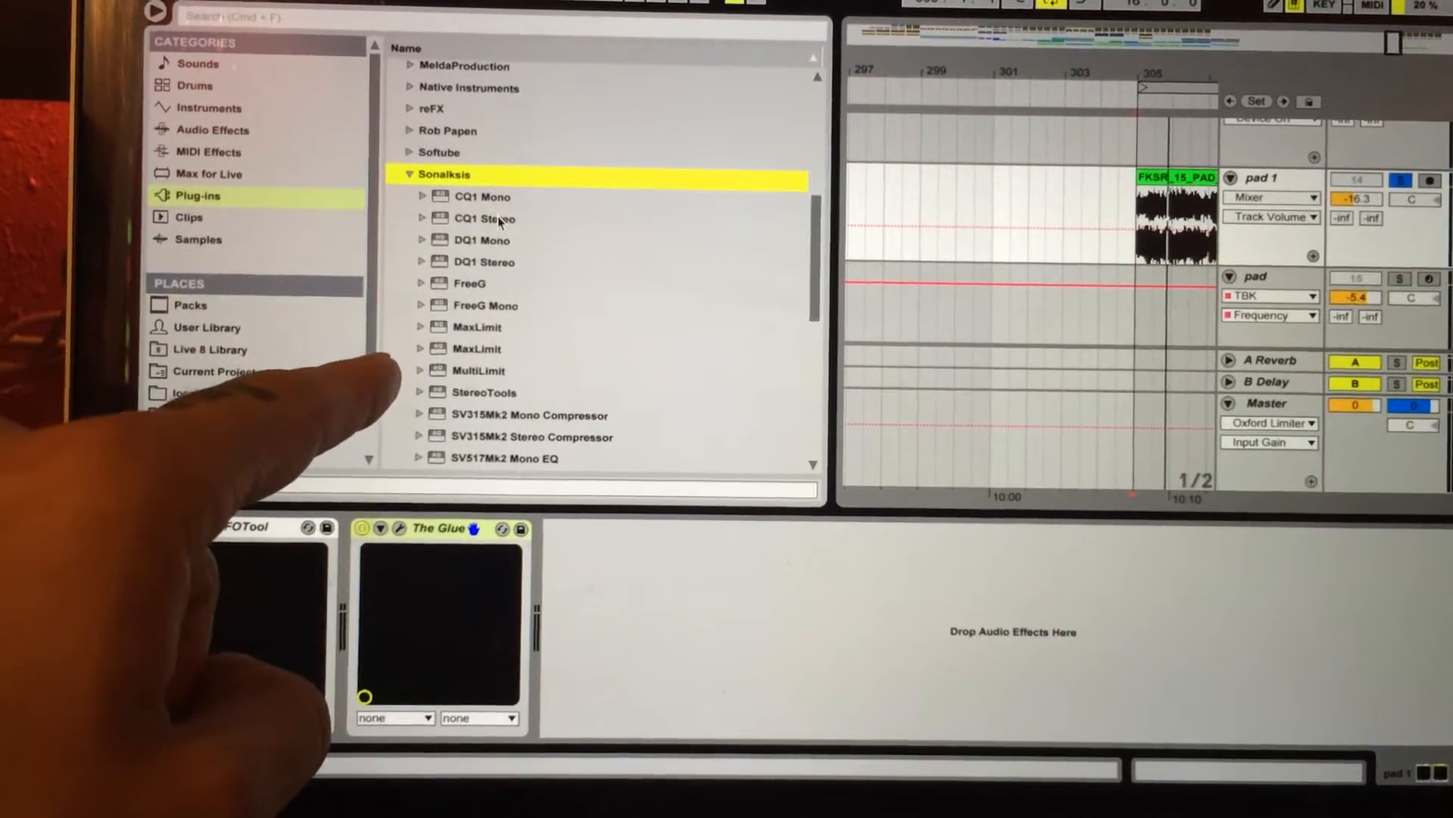
scroll("down", 3)
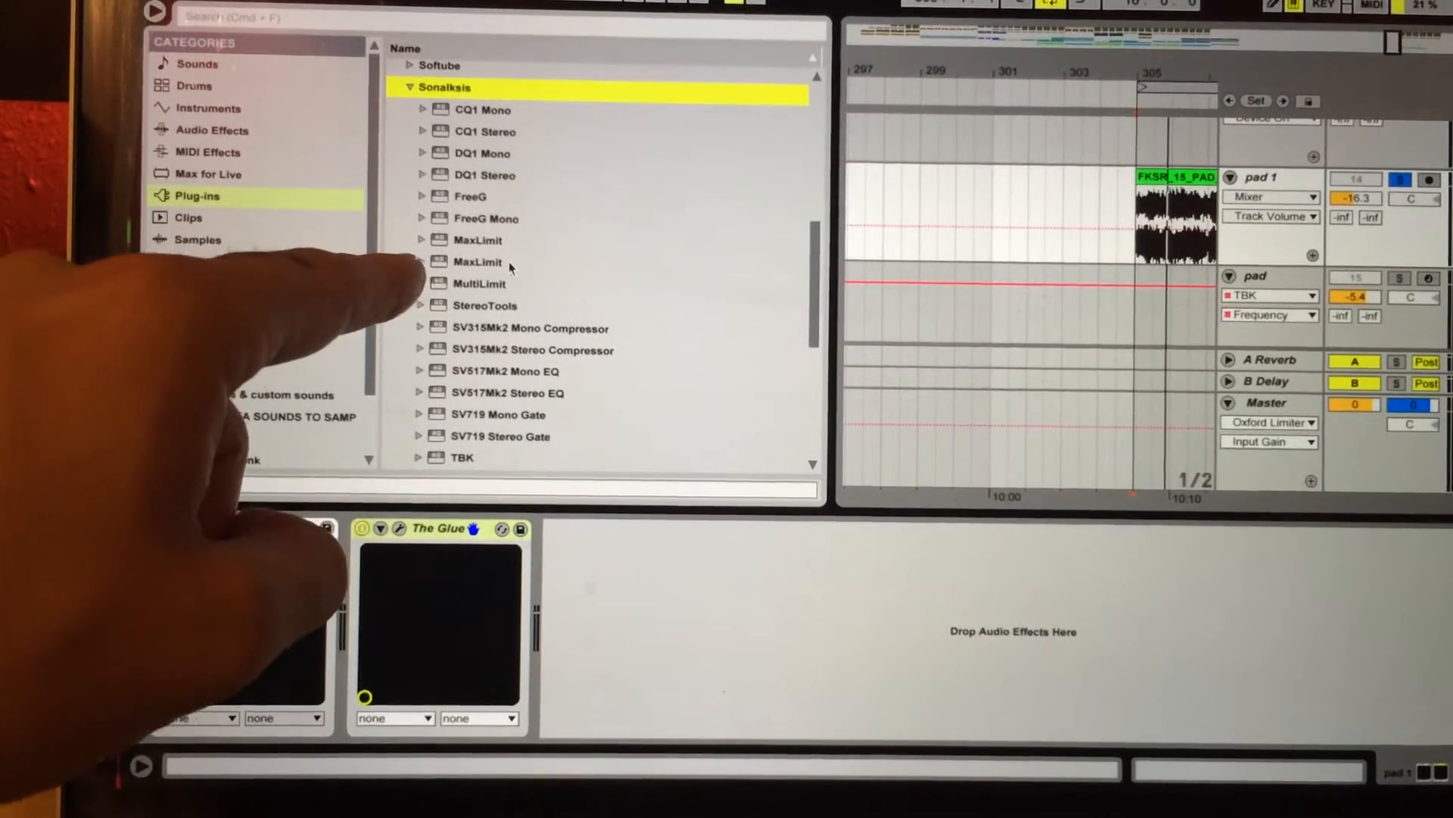
scroll("down", 3)
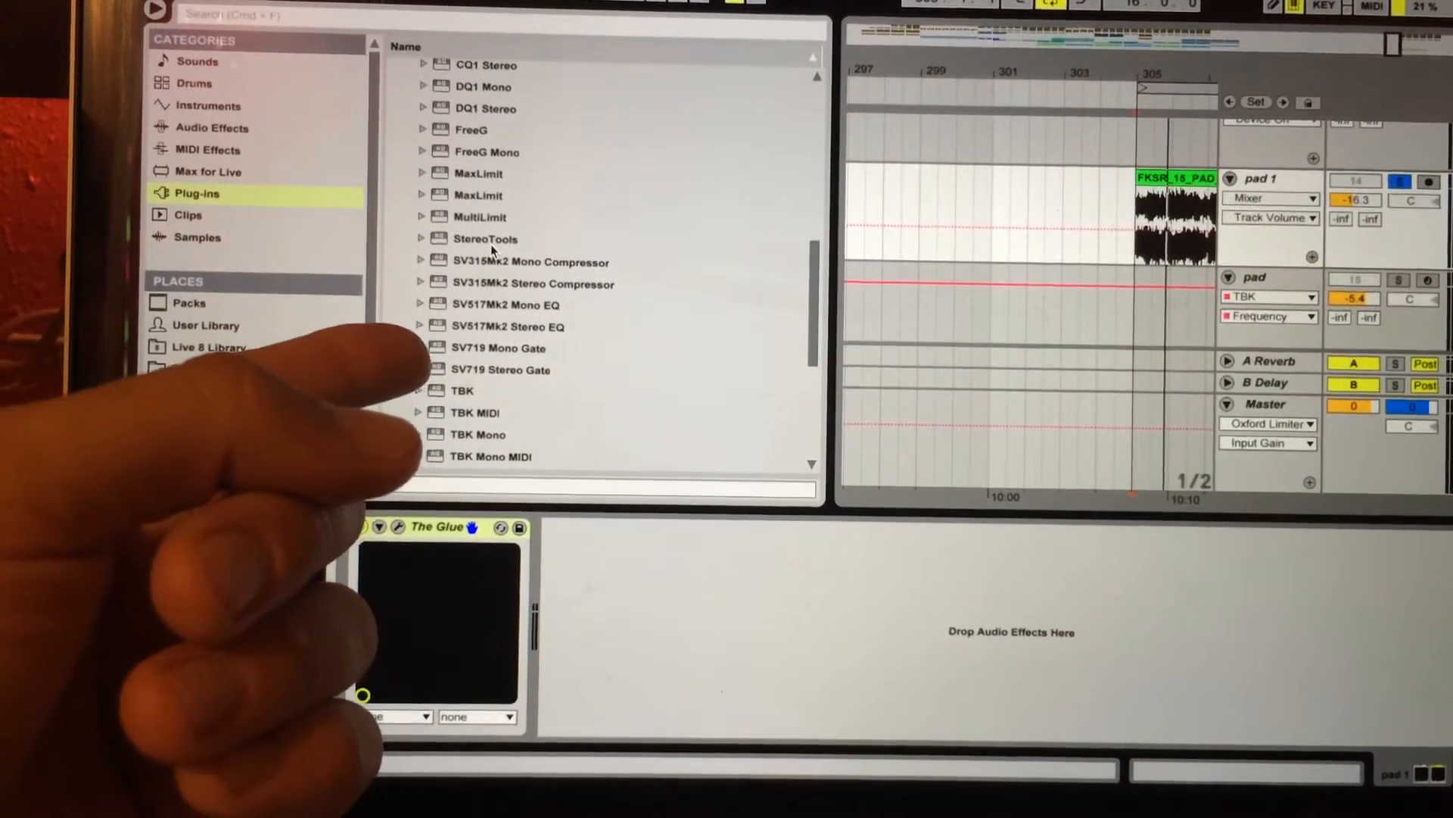
scroll("down", 3)
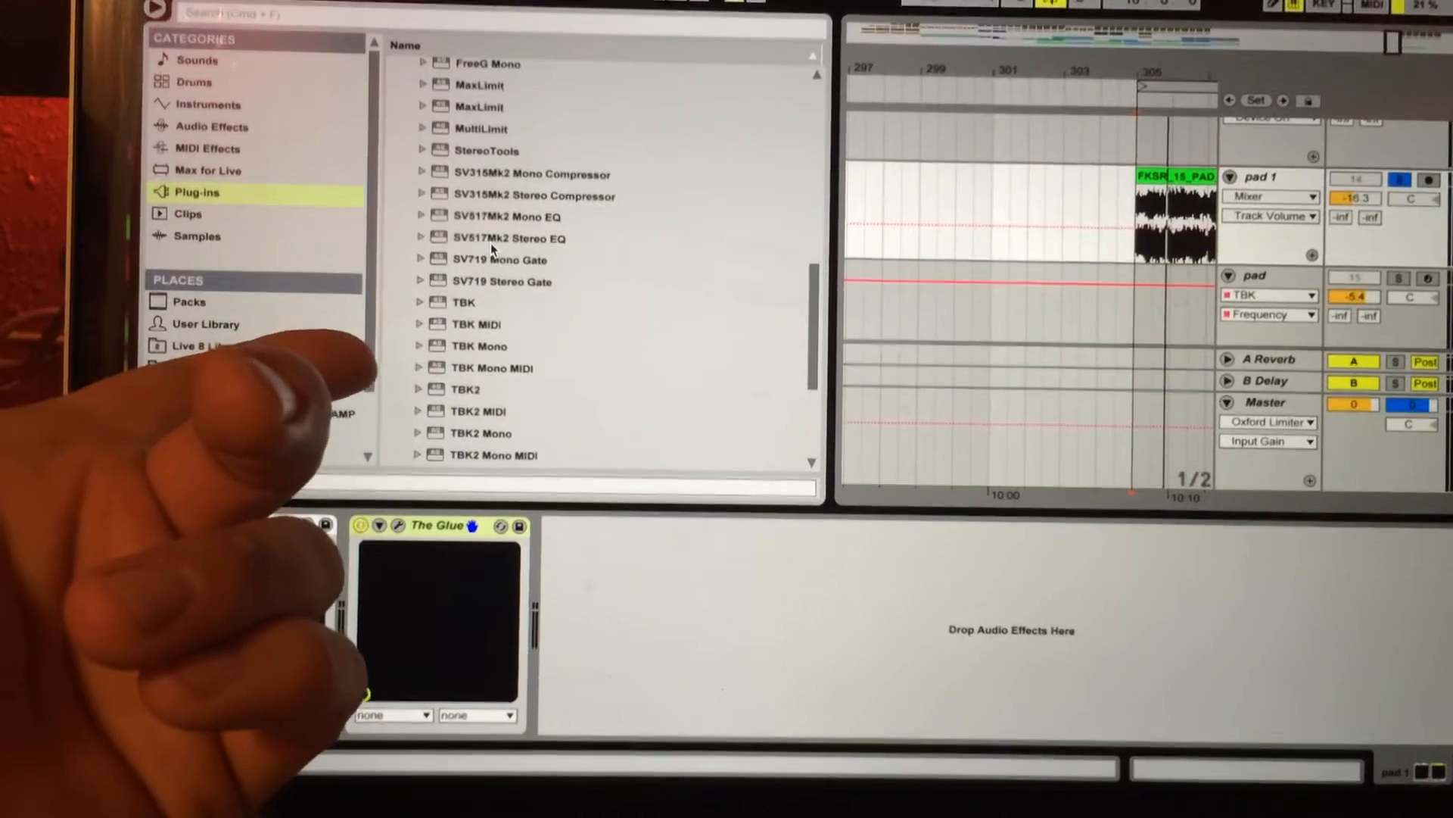
scroll("down", 3)
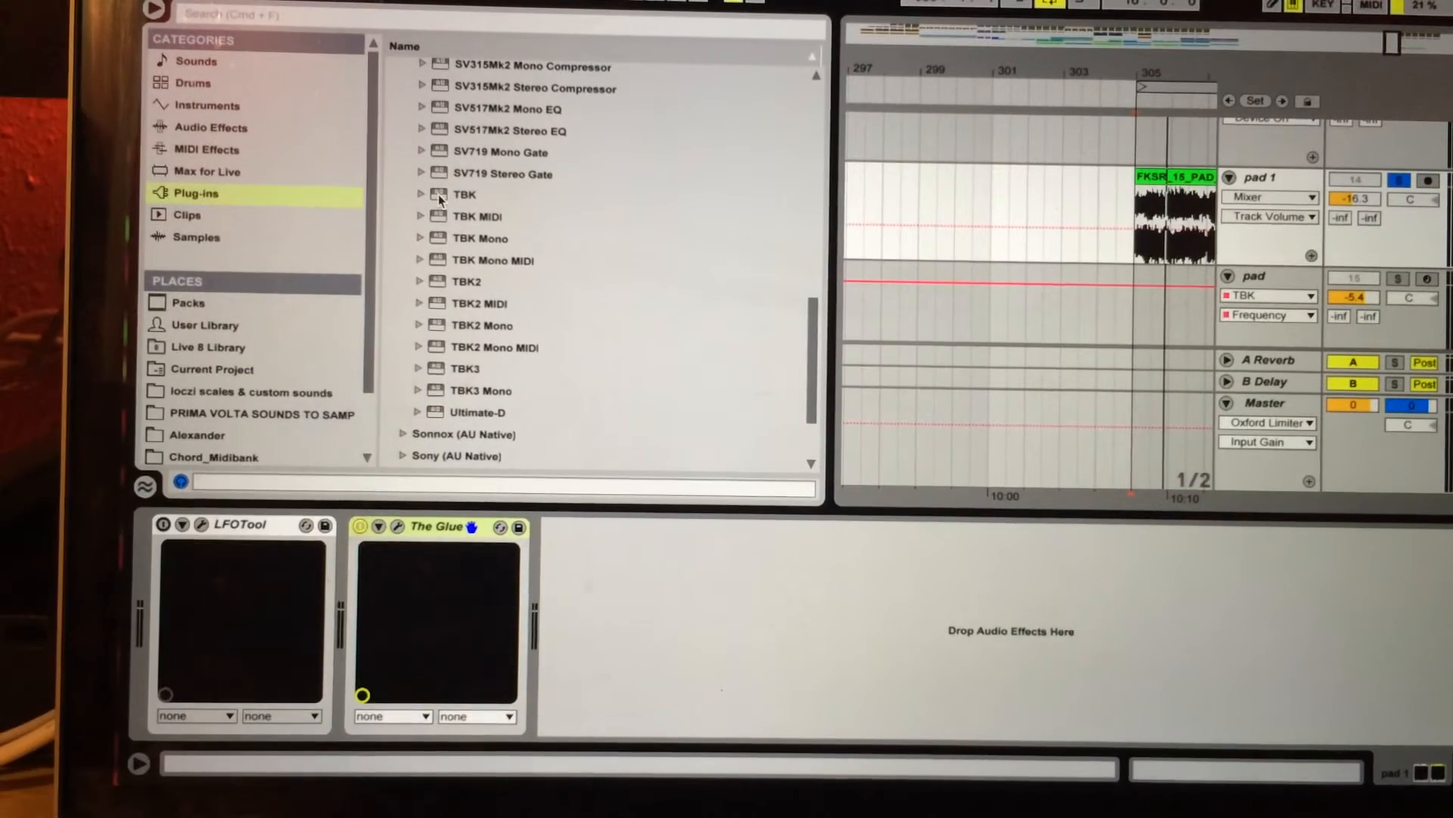
Add the Sonalksis TBK filter to the pad 1 track's device chain.
left_click(466, 193)
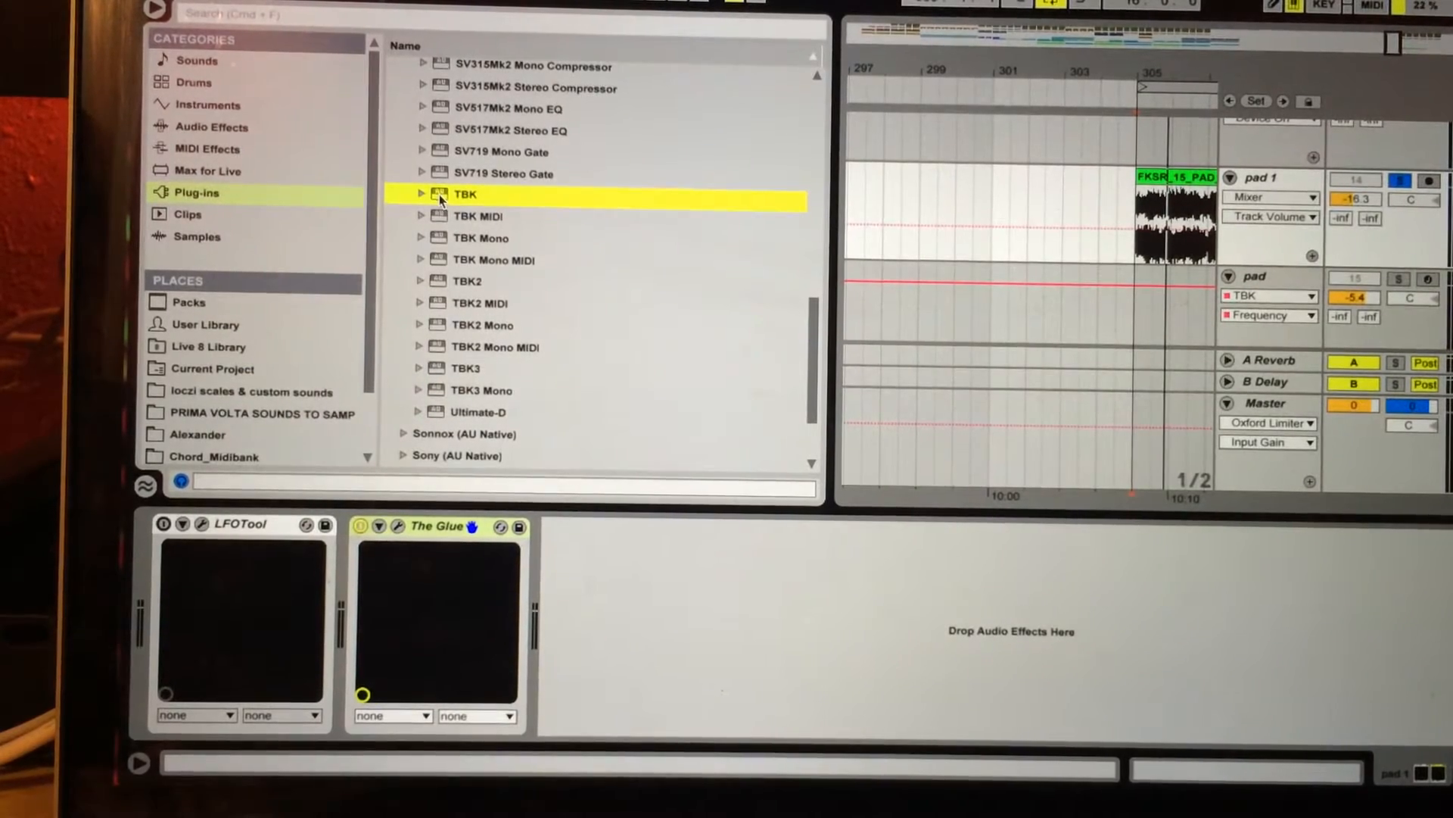
double_click(465, 193)
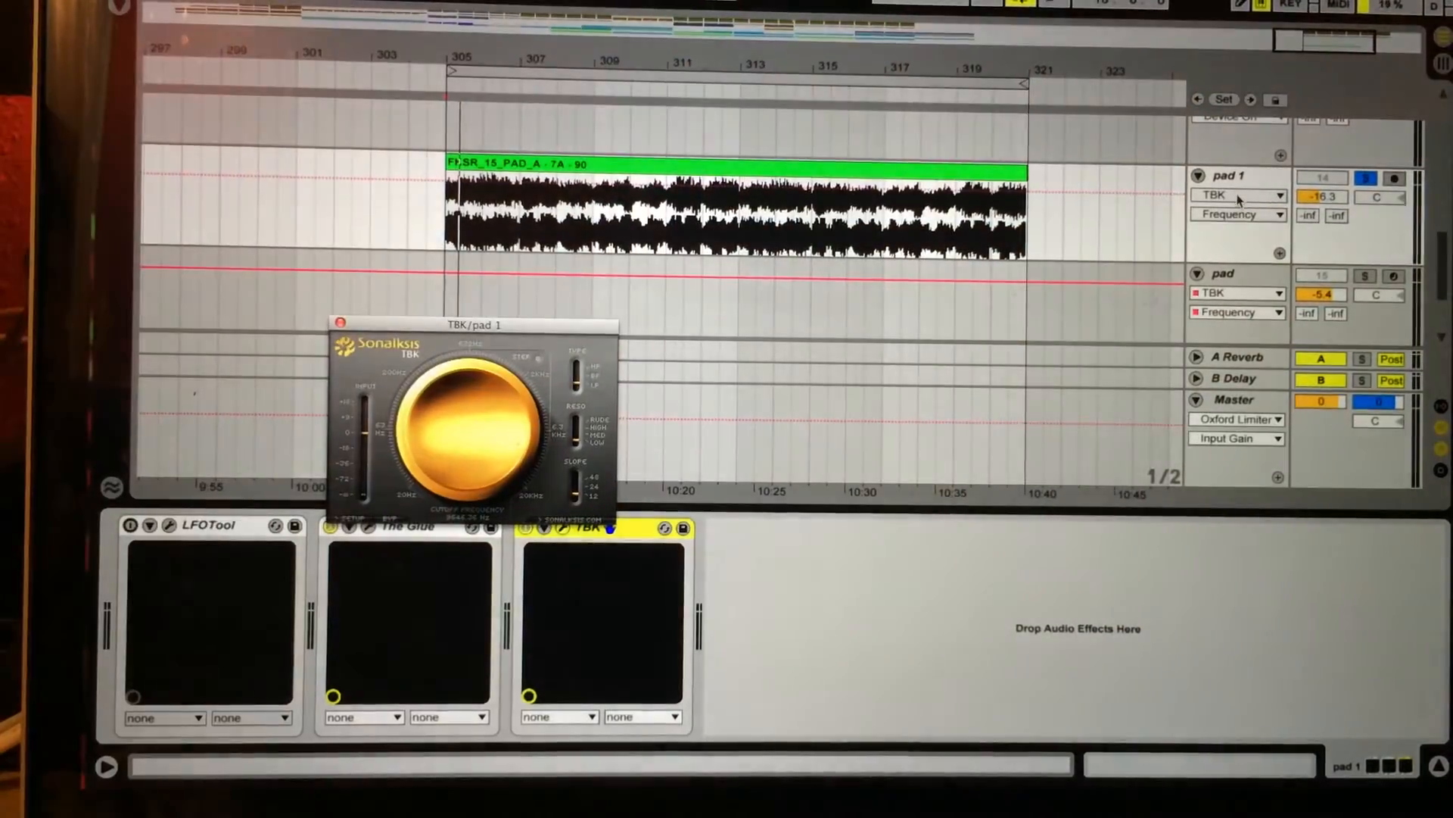
Select TBK Frequency for automation and drag the clip-start point down into a rising ramp.
left_click(1236, 213)
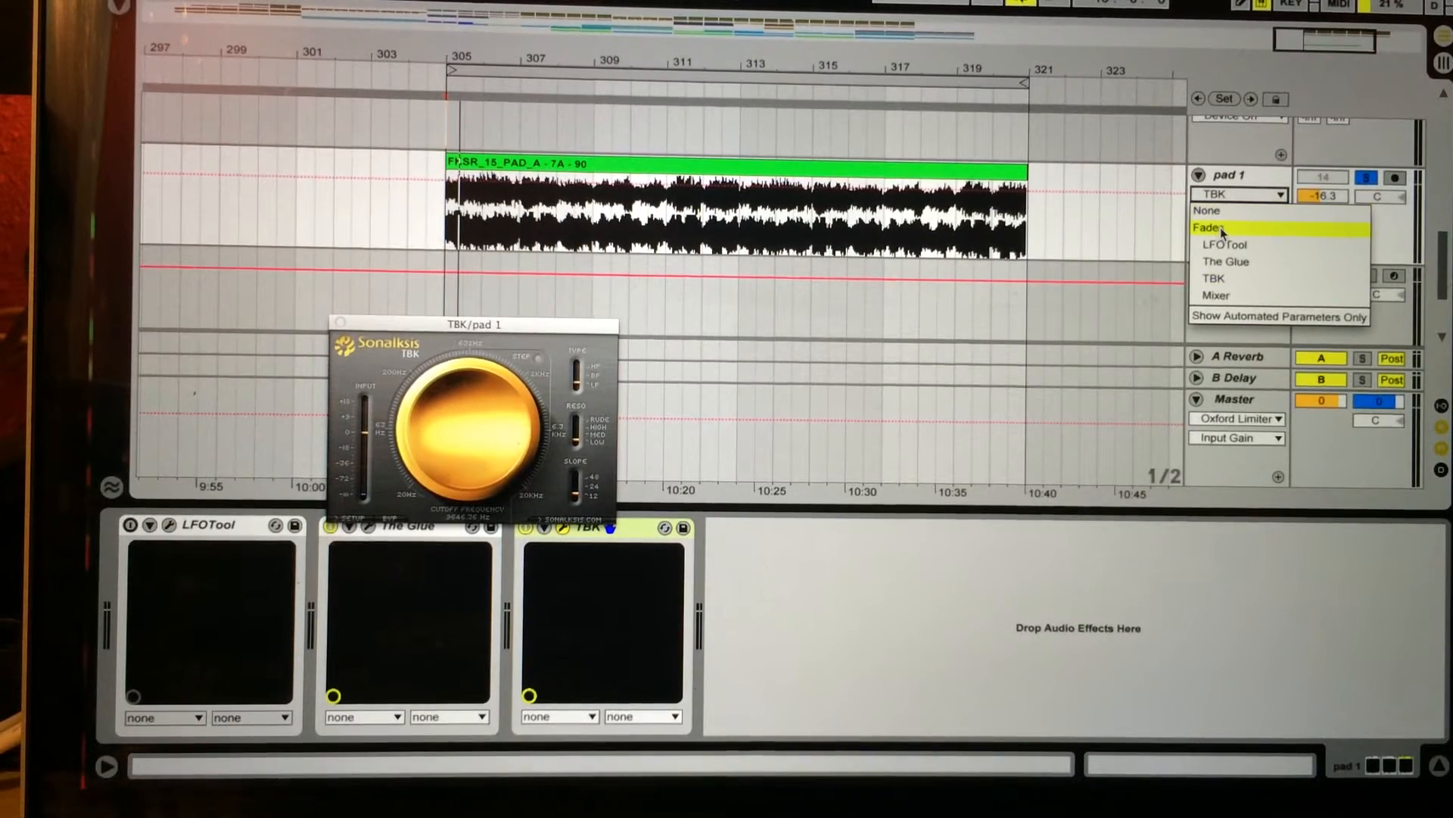
mouse_move(1232, 296)
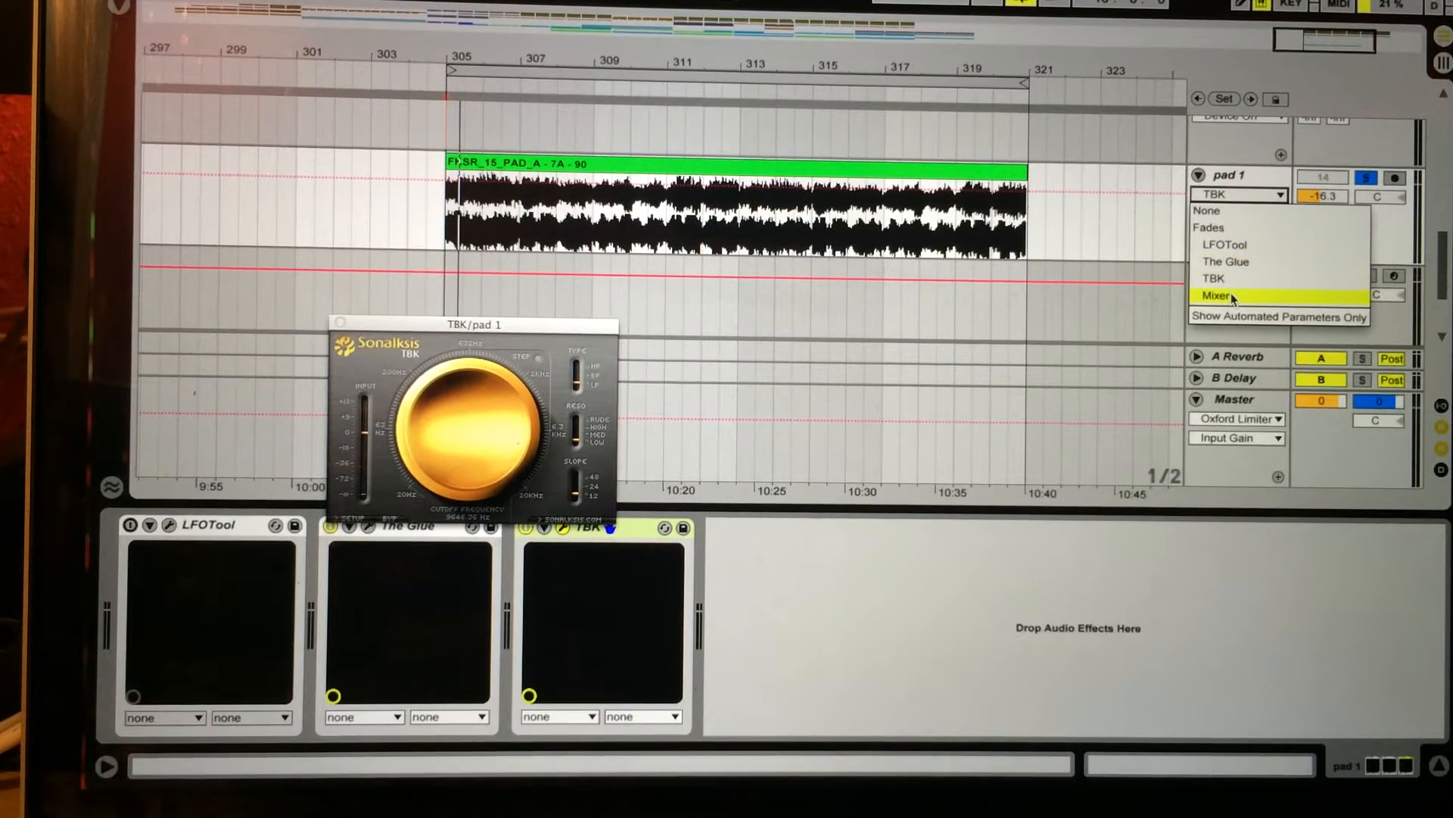
mouse_move(1224, 279)
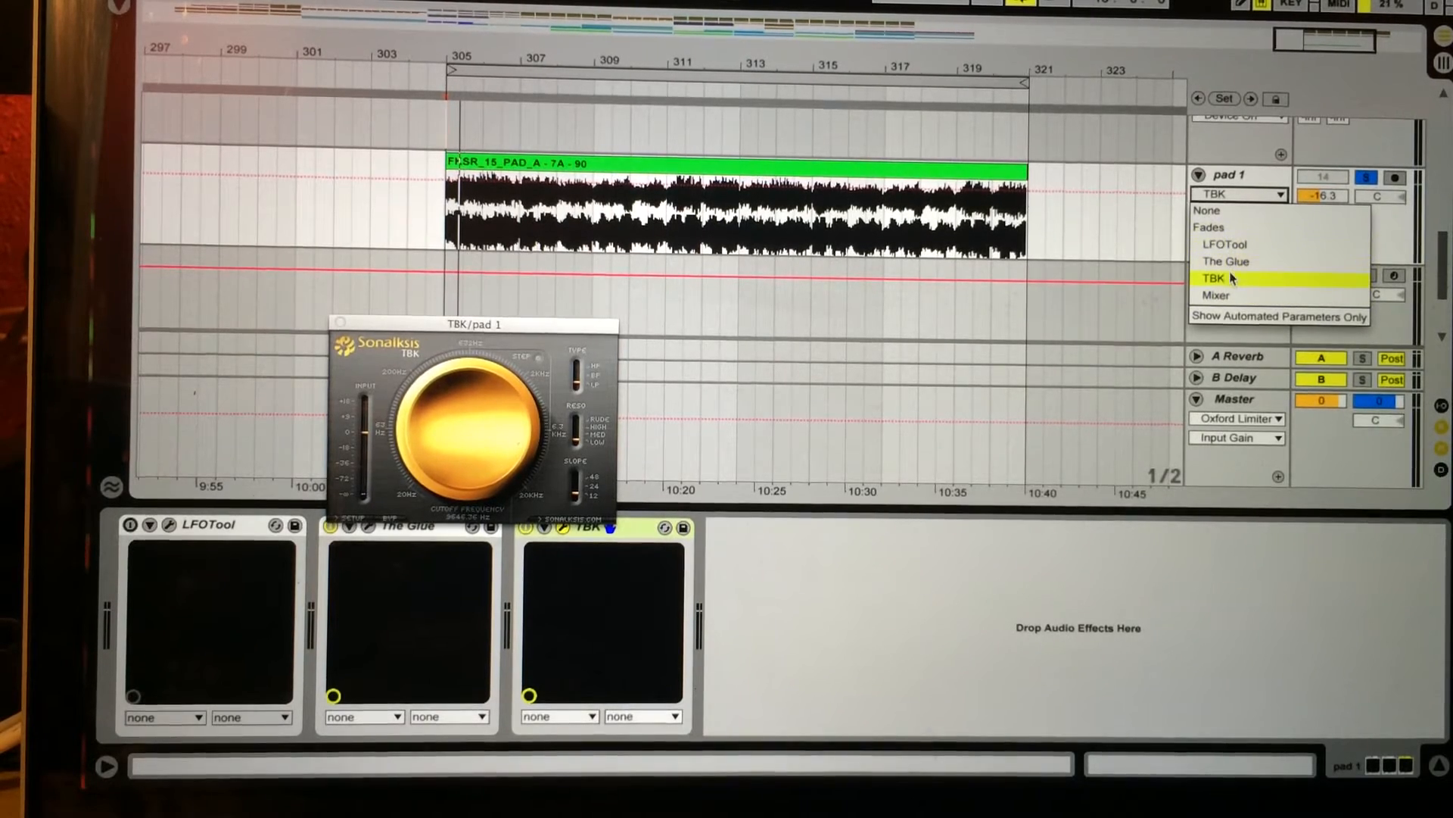
left_click(1215, 277)
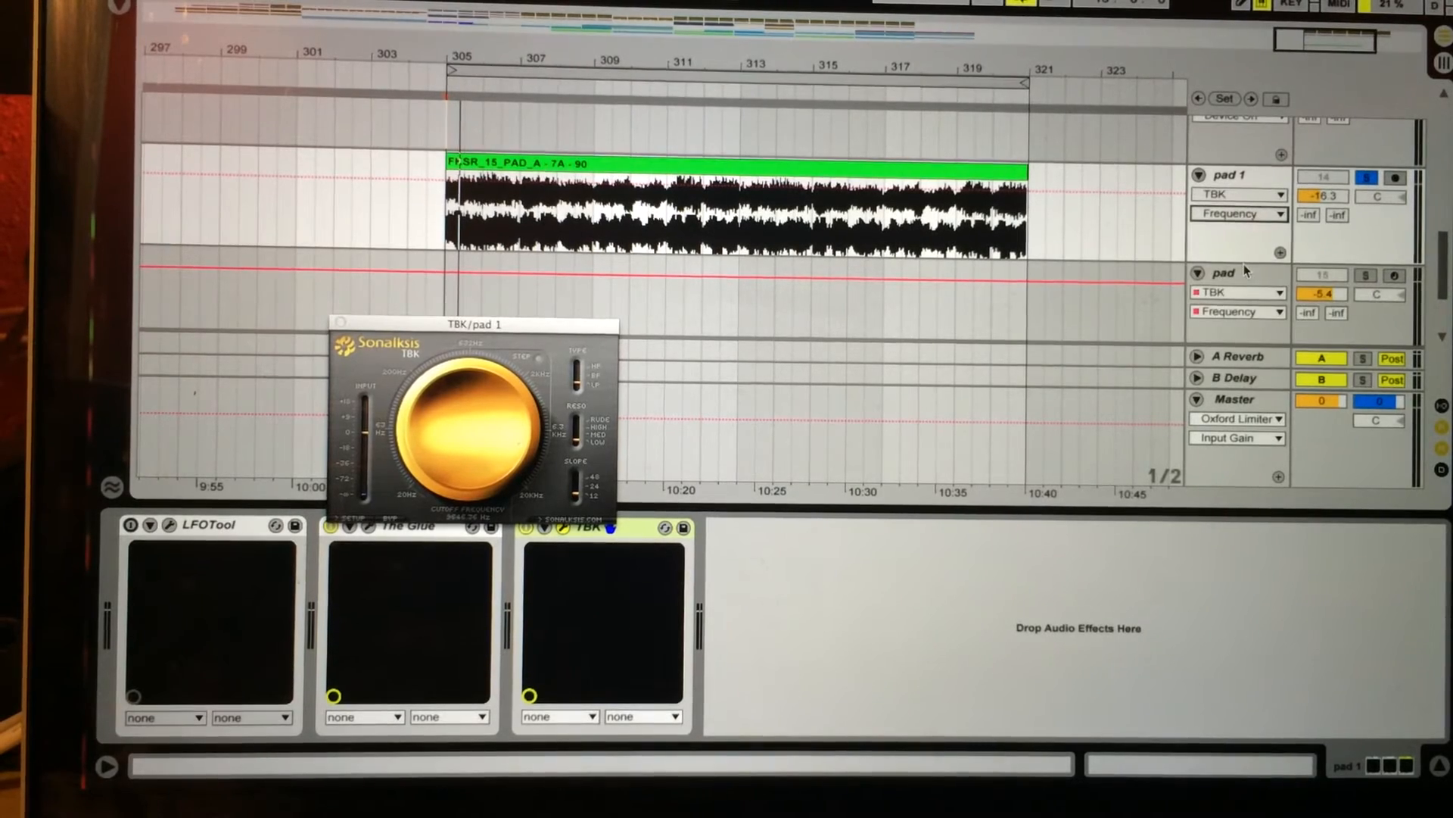
left_click(1025, 195)
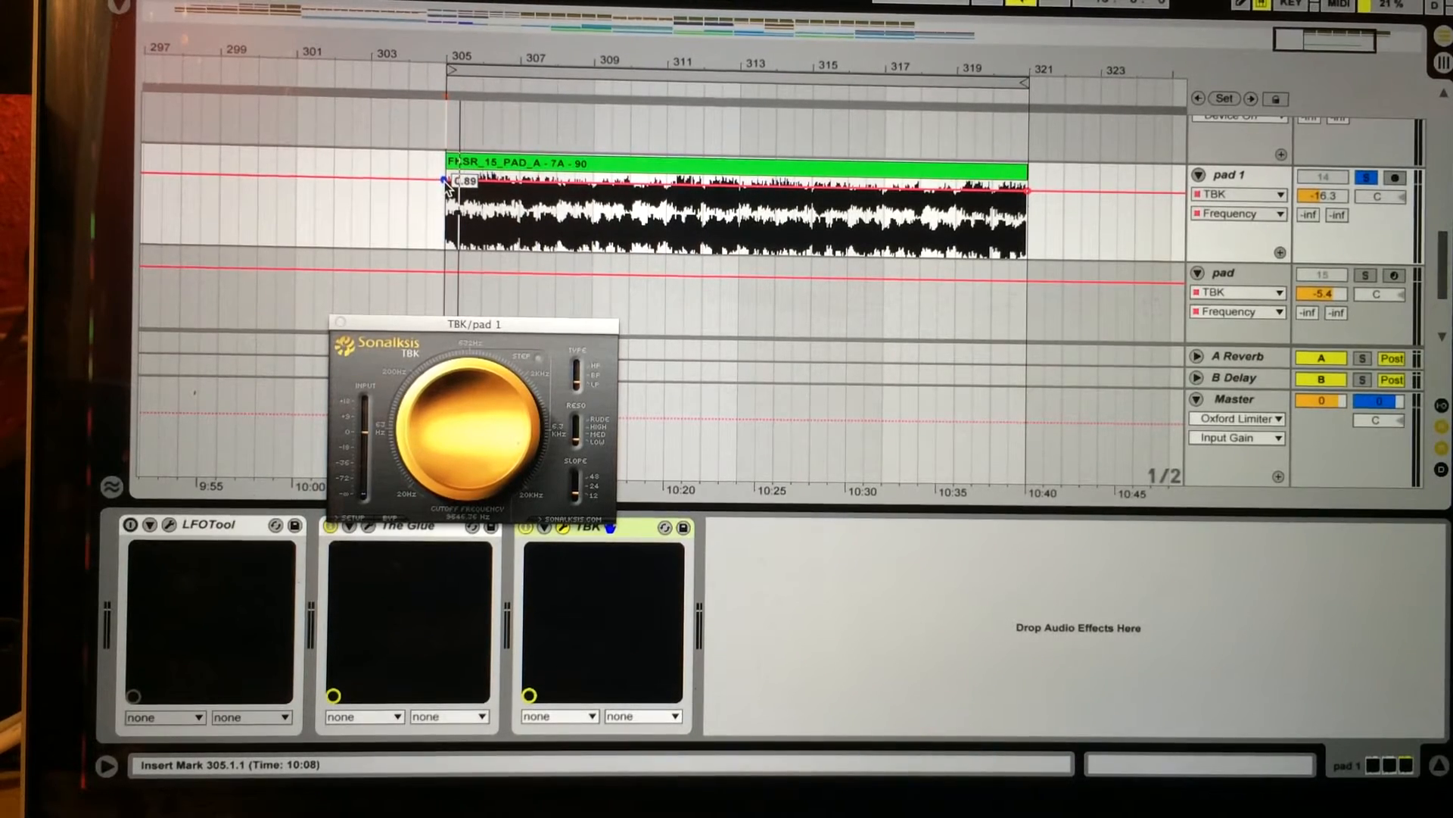
left_click_drag(448, 180, 449, 244)
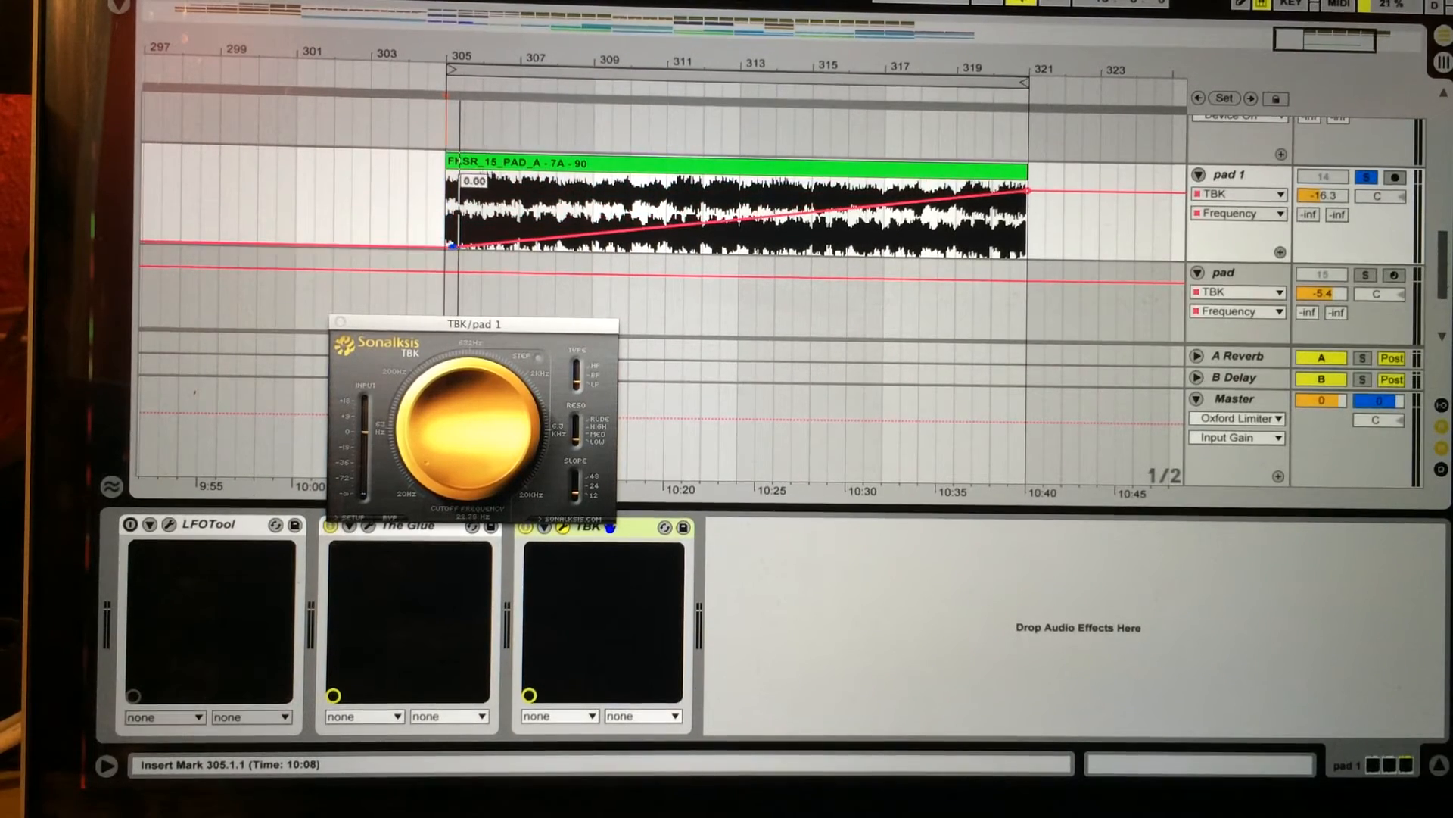